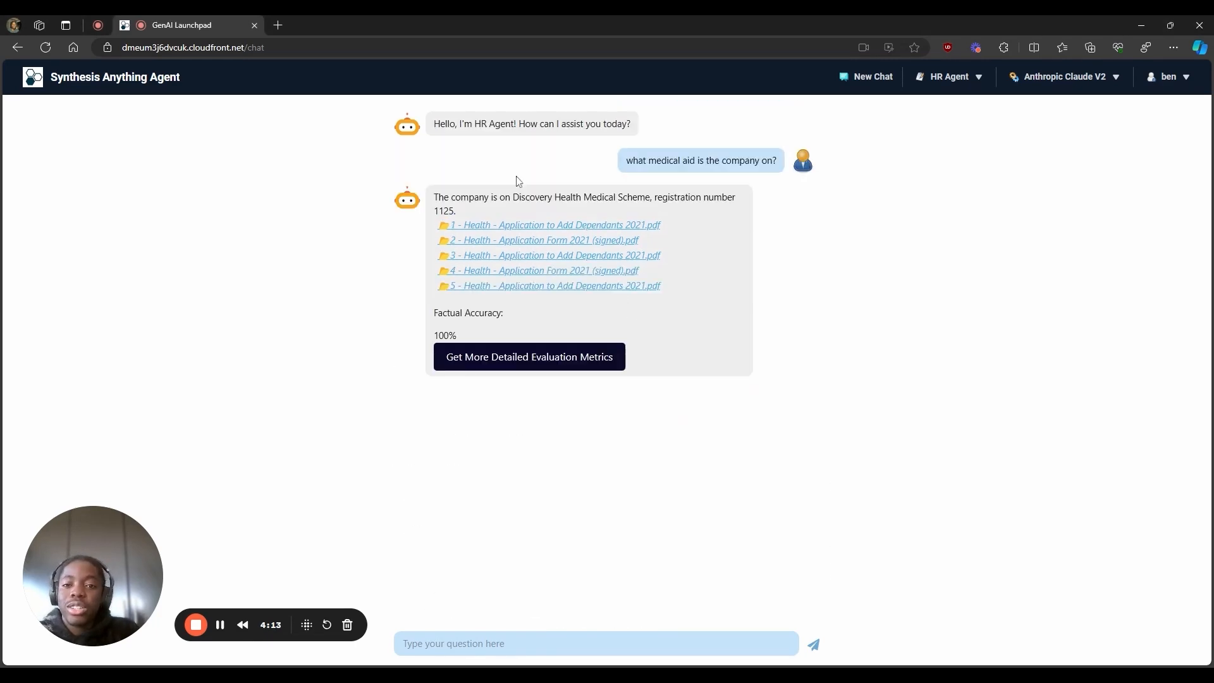
Send the HR Agent 'whats south africa's population size?' and get its off-topic refusal.
left_click(528, 357)
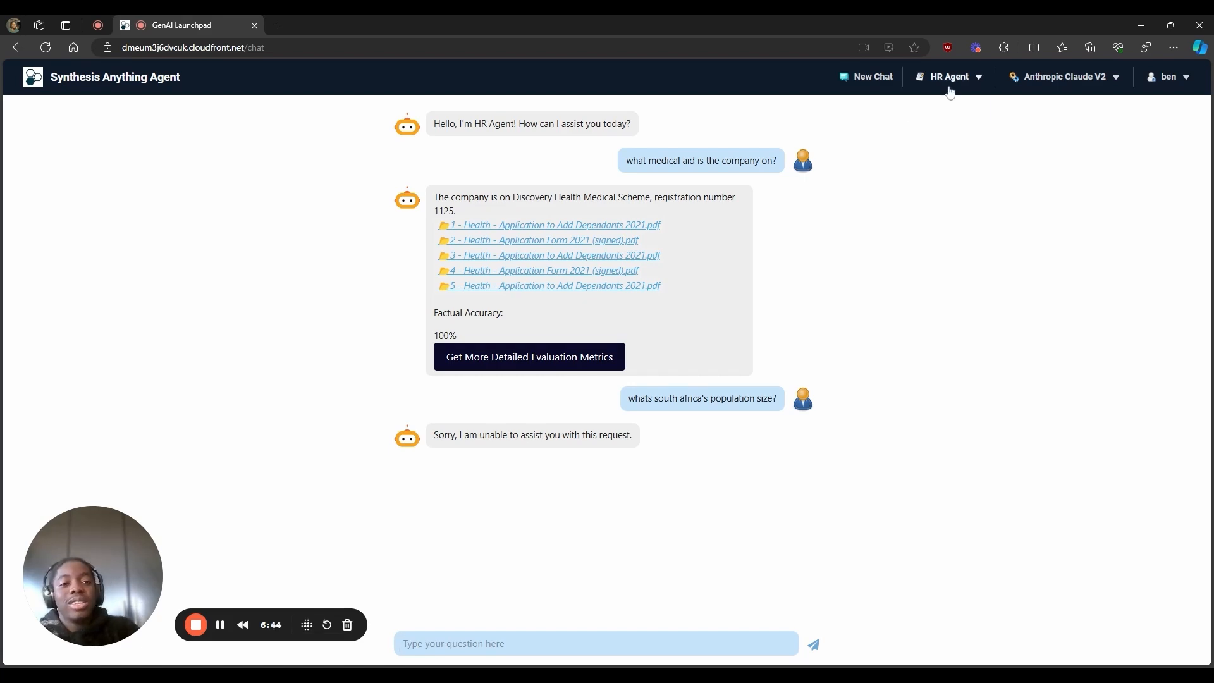
Switch to the Legal Agent and ask 'what documents are required to register a business?'.
left_click(950, 77)
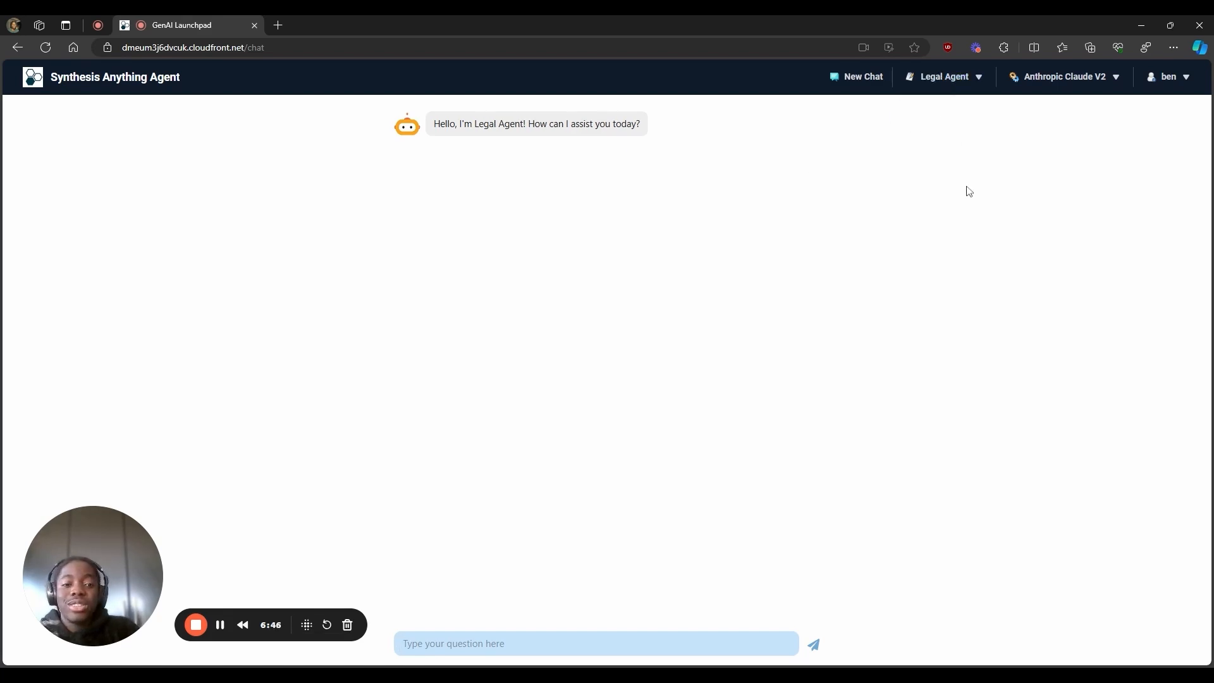
type("what documents are required to register a business?")
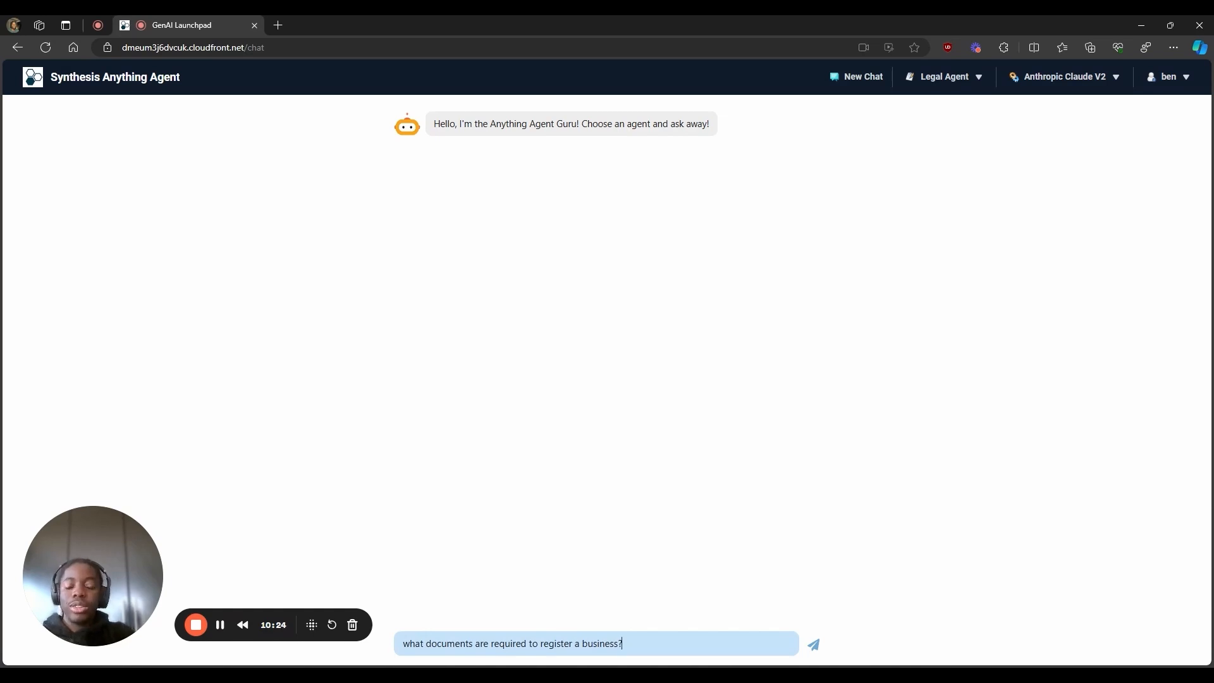
left_click(814, 643)
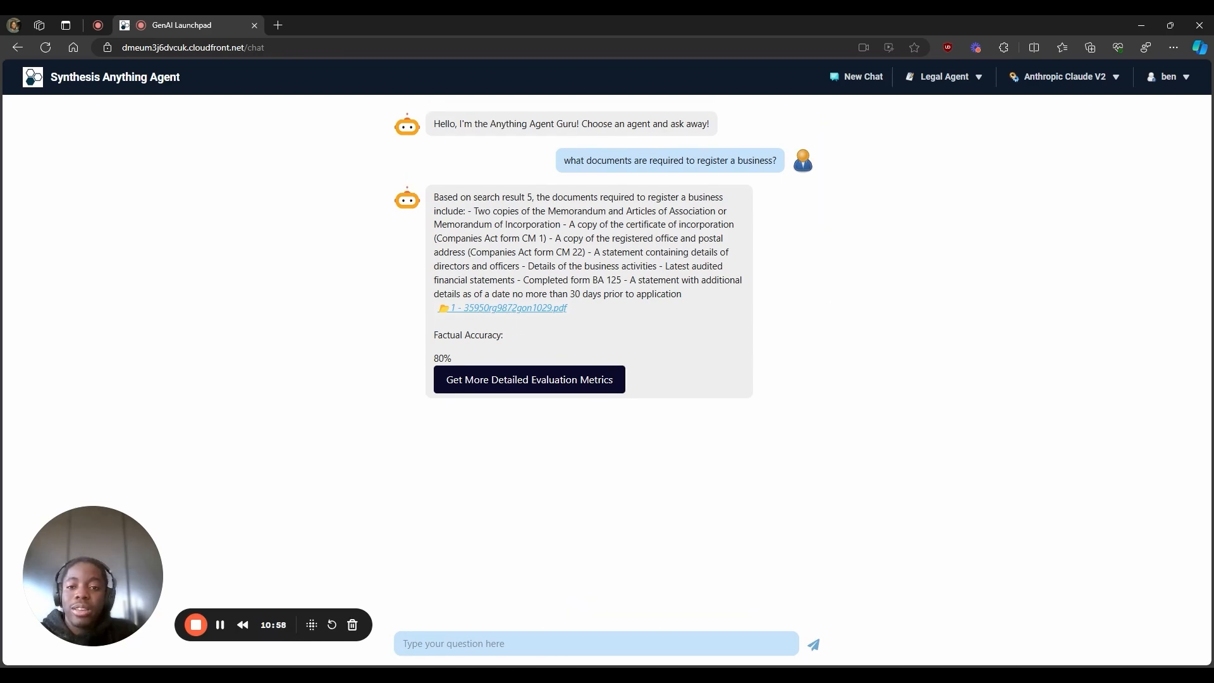
Highlight the 80% factual accuracy score and expand the per-fact evaluation metrics.
left_click_drag(435, 335, 455, 358)
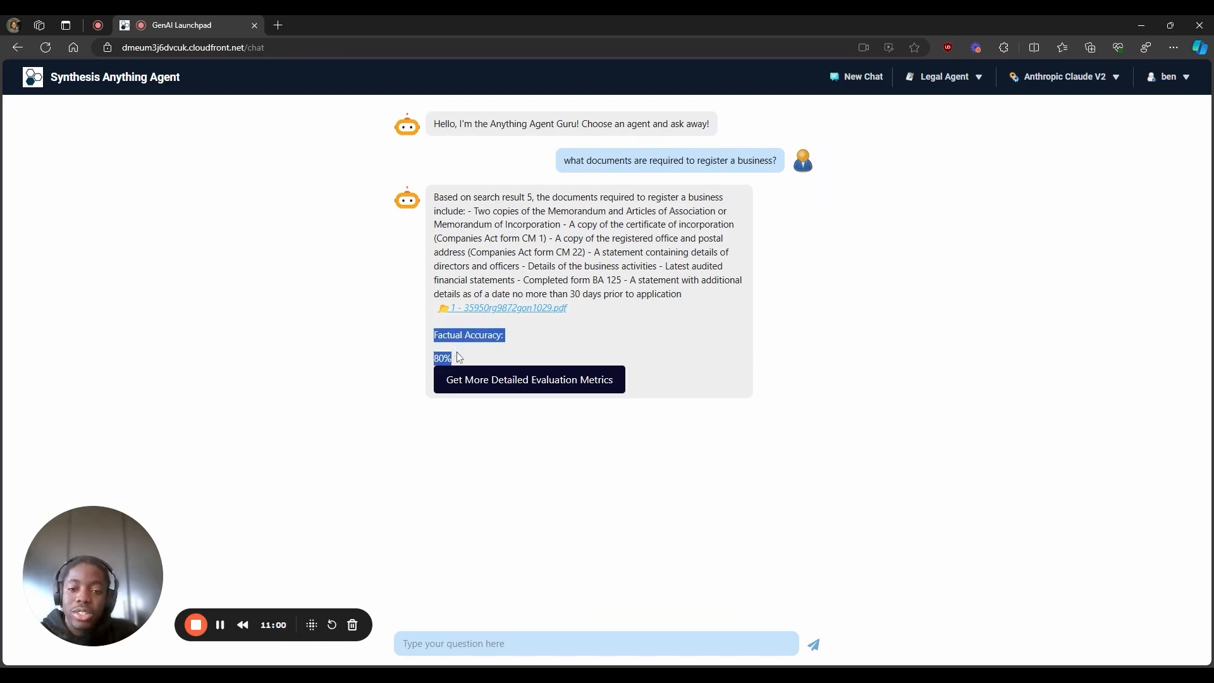
left_click(529, 380)
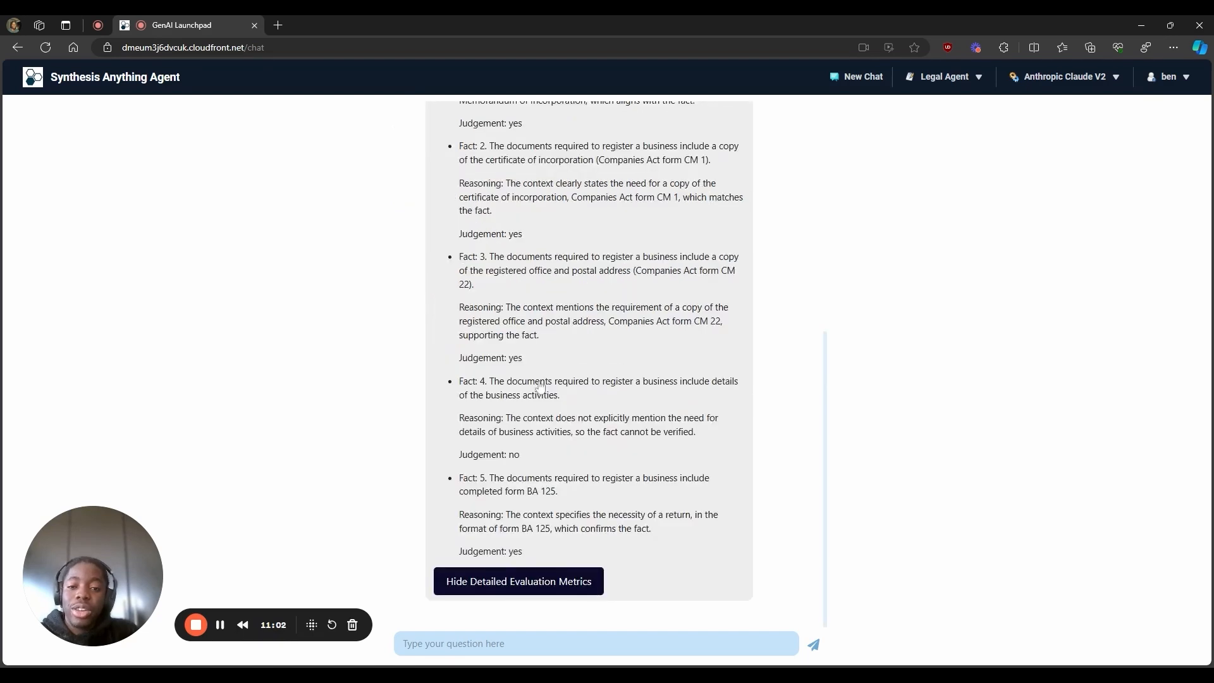